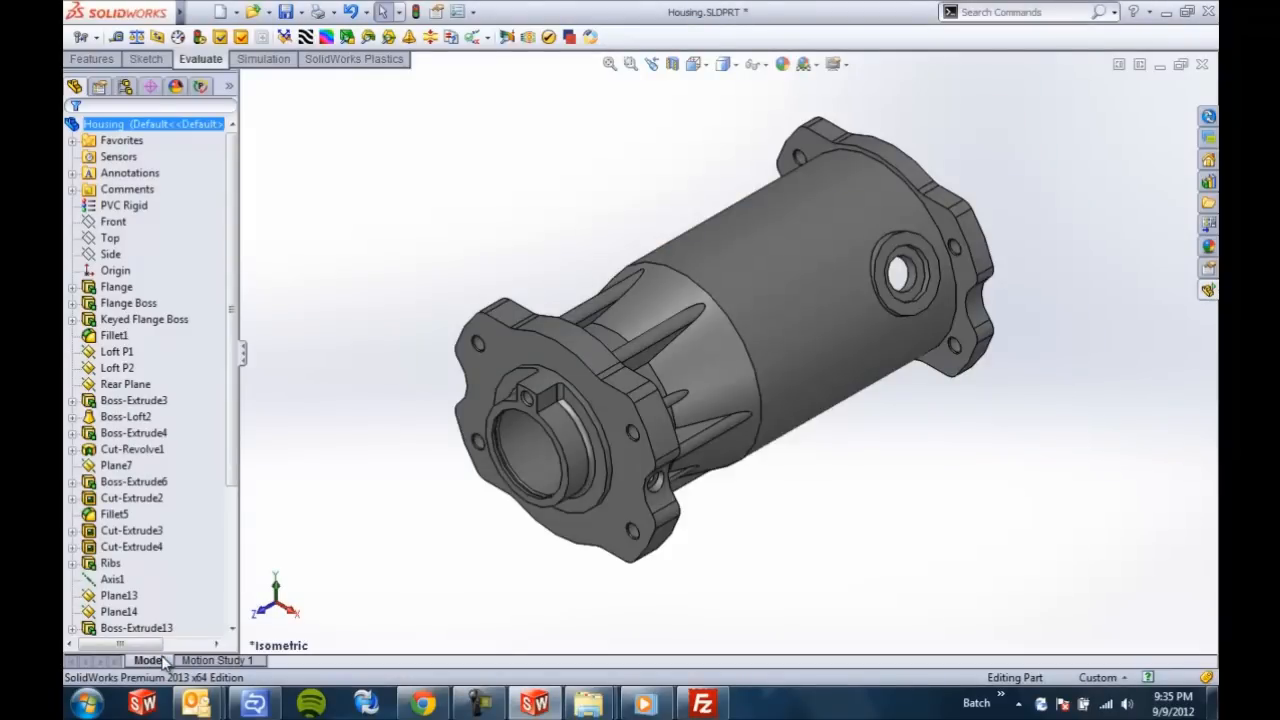
mouse_move(957, 164)
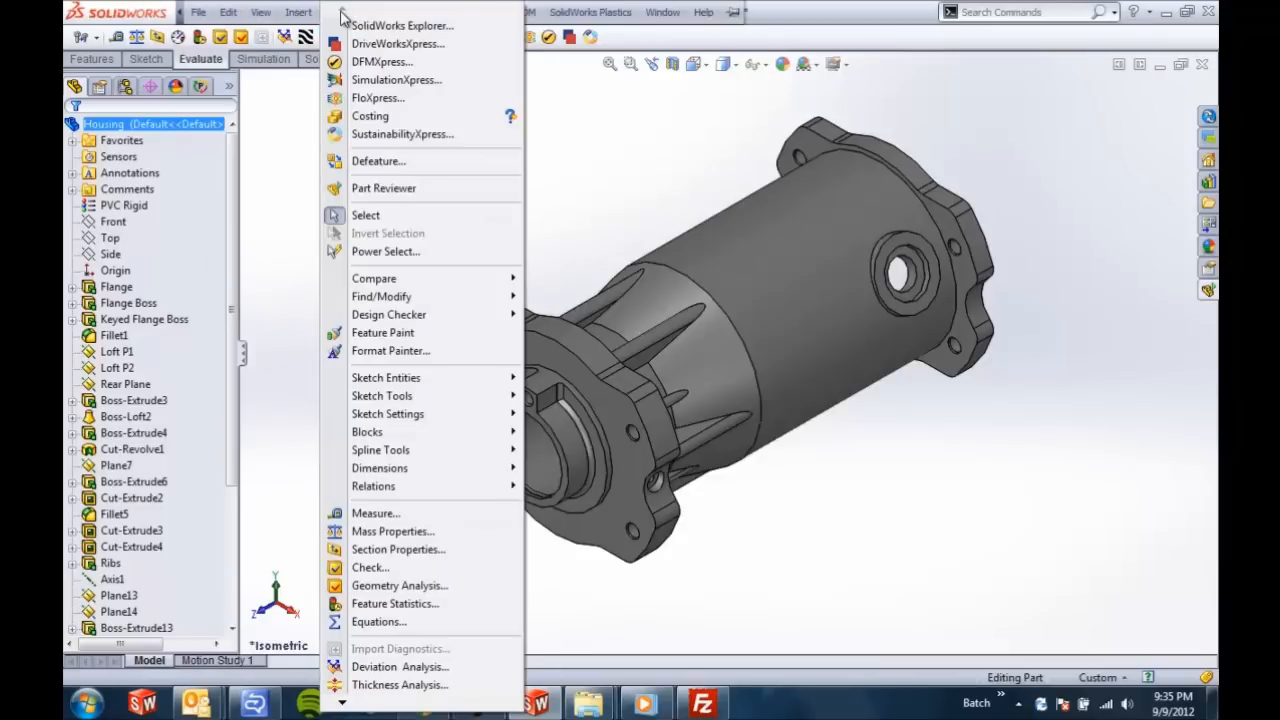
mouse_move(383, 188)
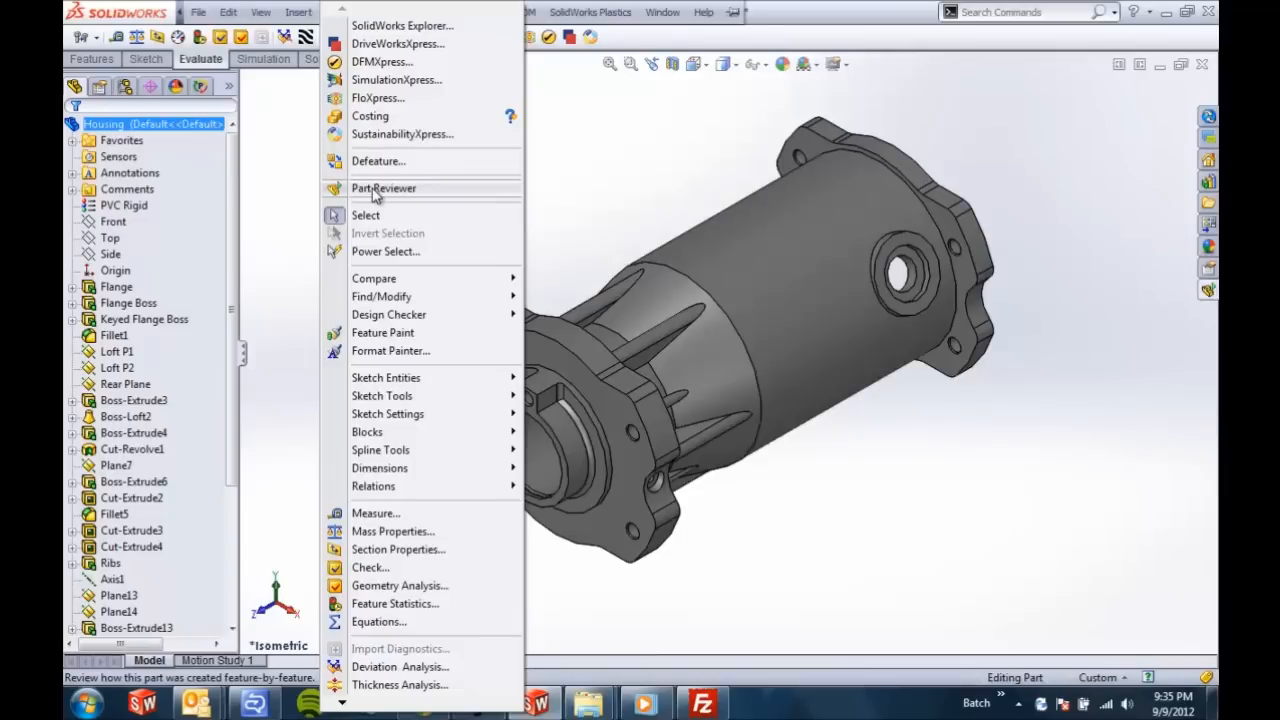
Open the Part Reviewer from the Tools menu, landing on the Flange Holes feature
click(384, 188)
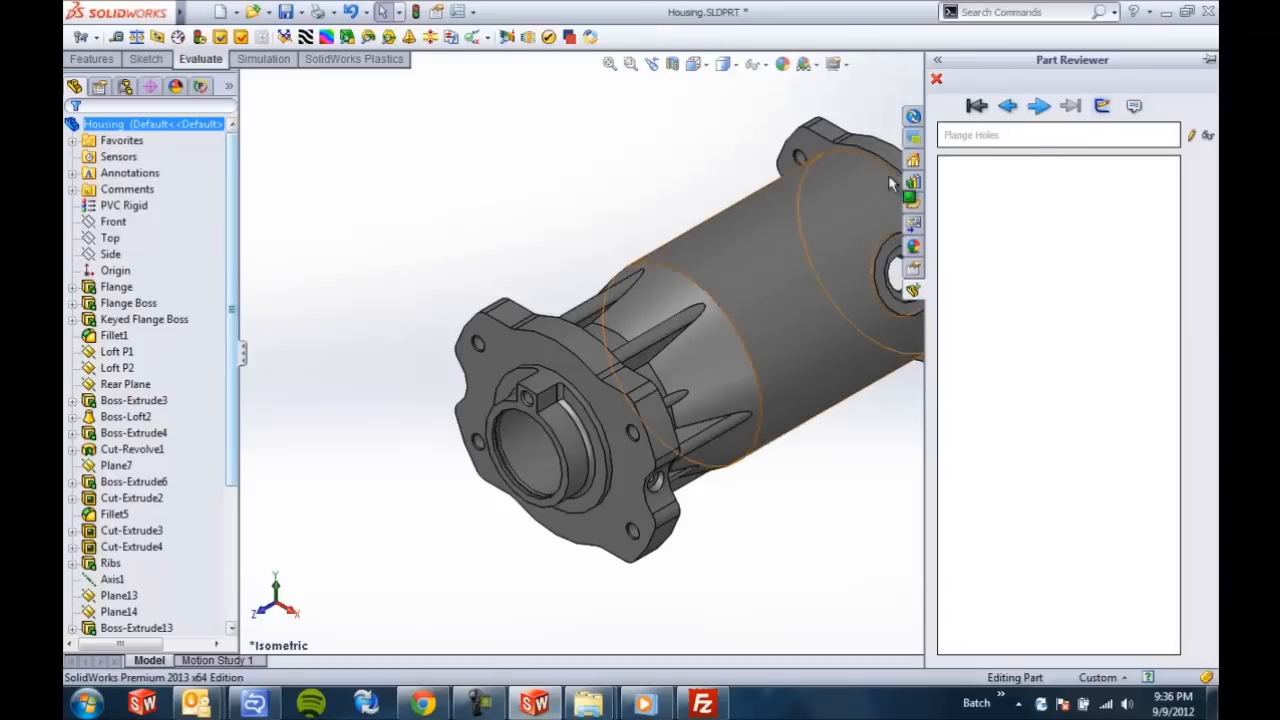
mouse_move(976, 106)
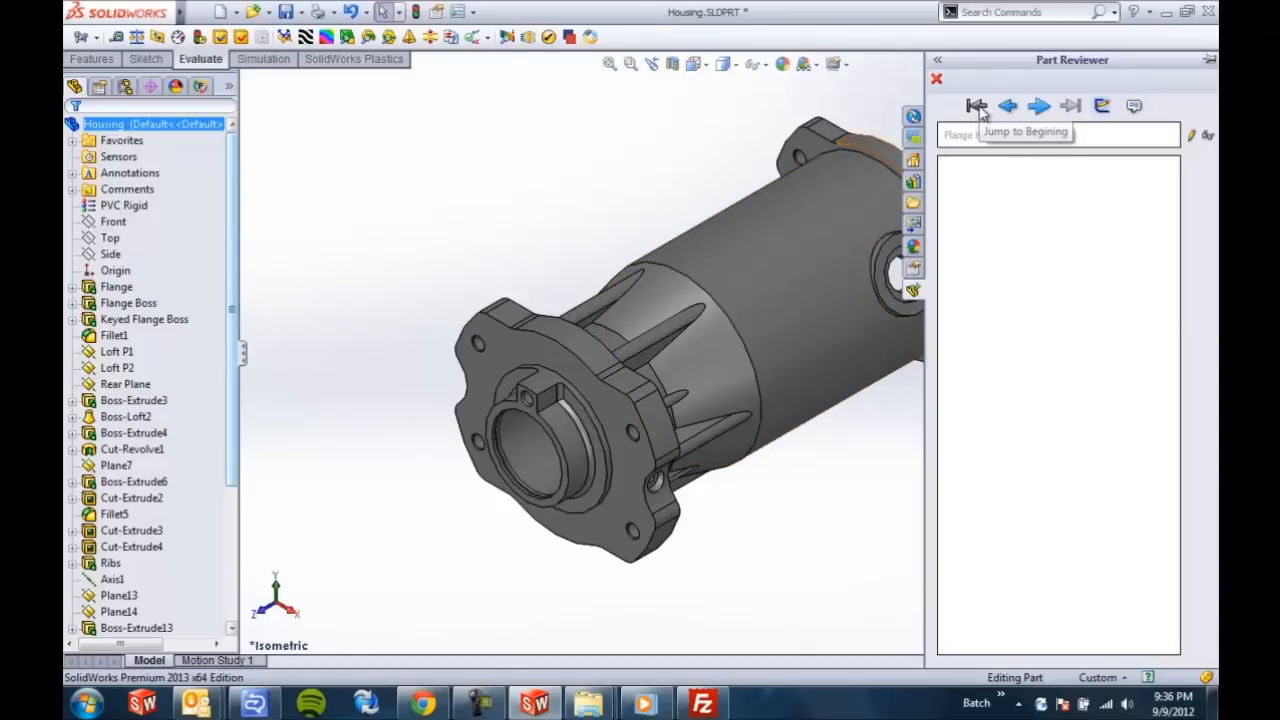
Rewind the review to Flange, pin the pane, and step forward to Flange Boss's sketch
click(976, 106)
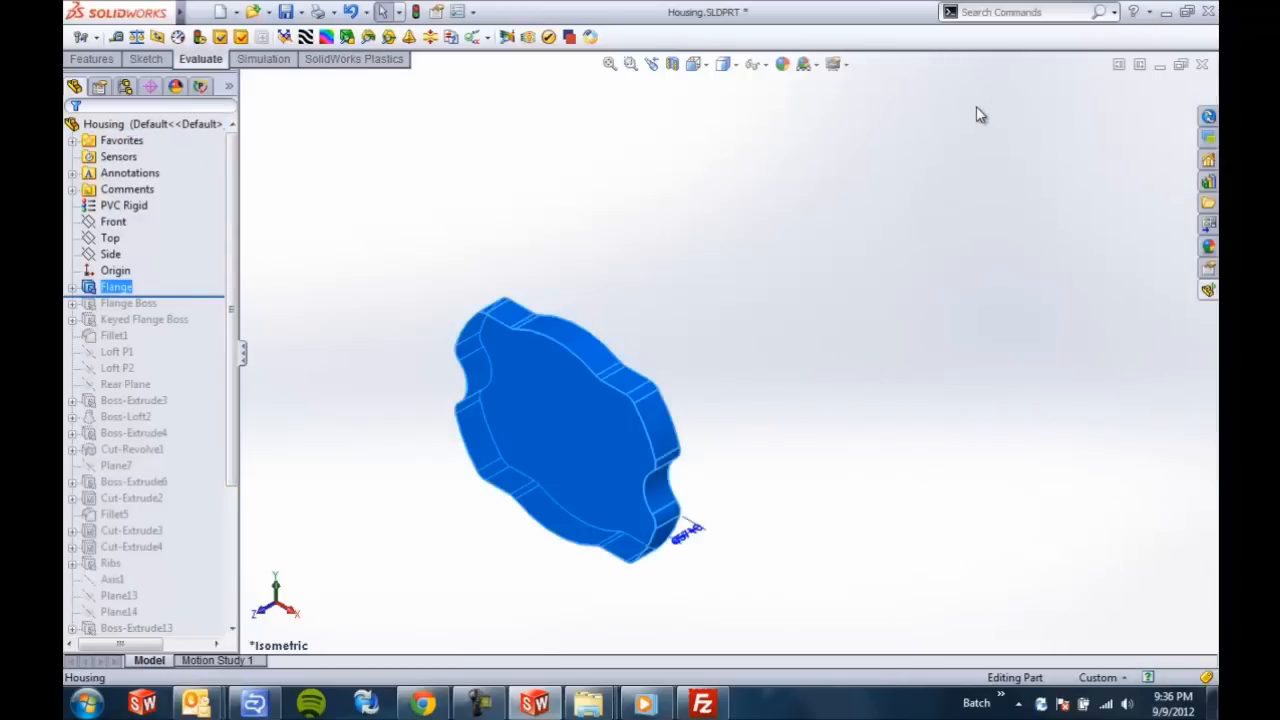
mouse_move(1205, 300)
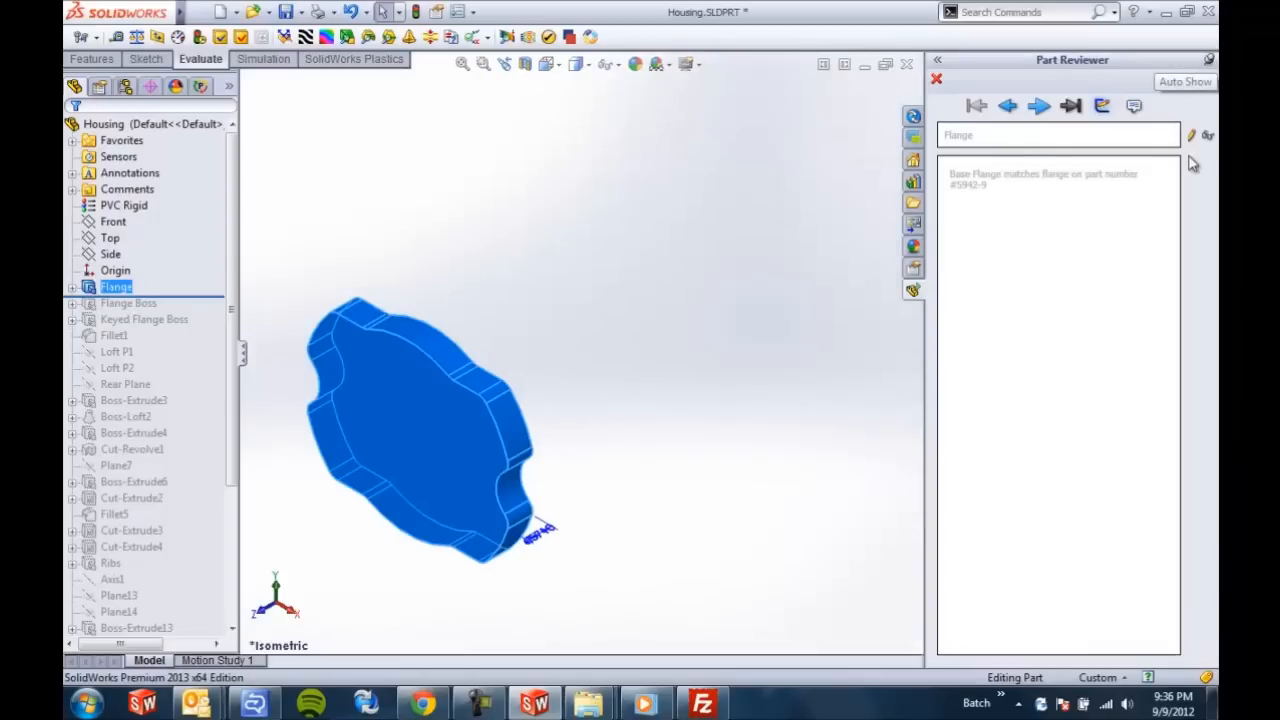
click(1039, 105)
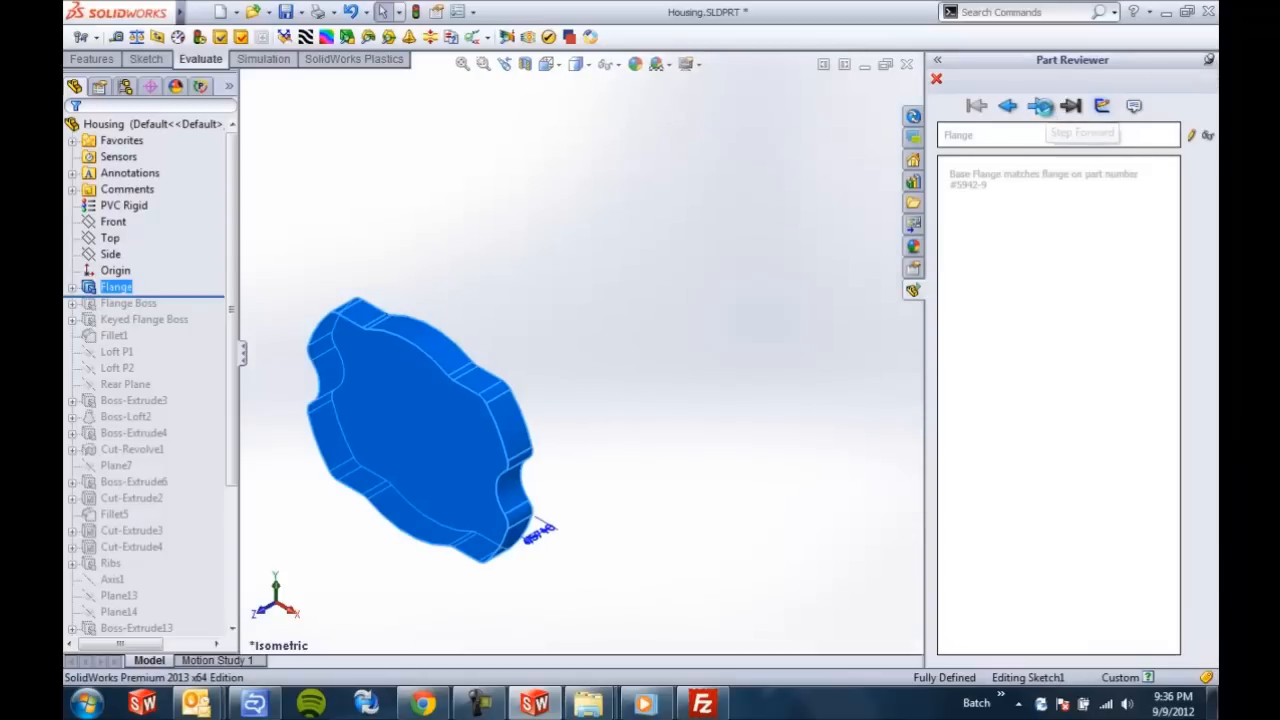
click(1039, 106)
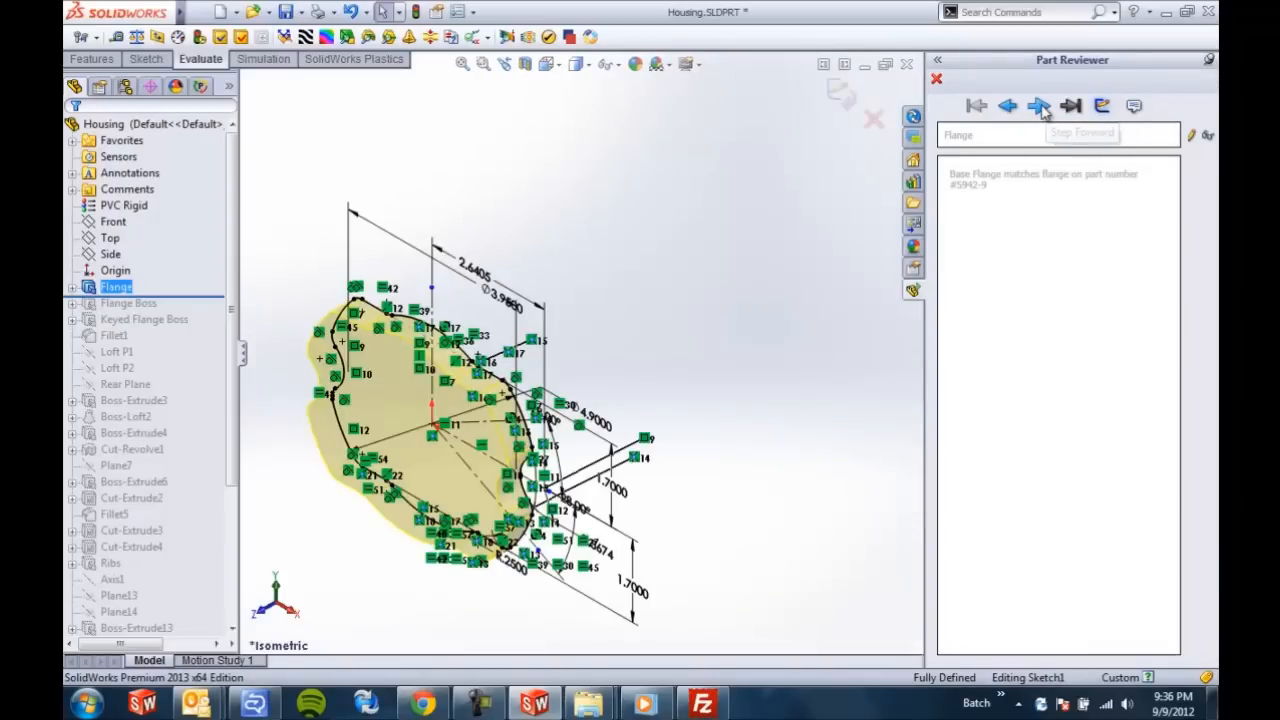
click(1039, 106)
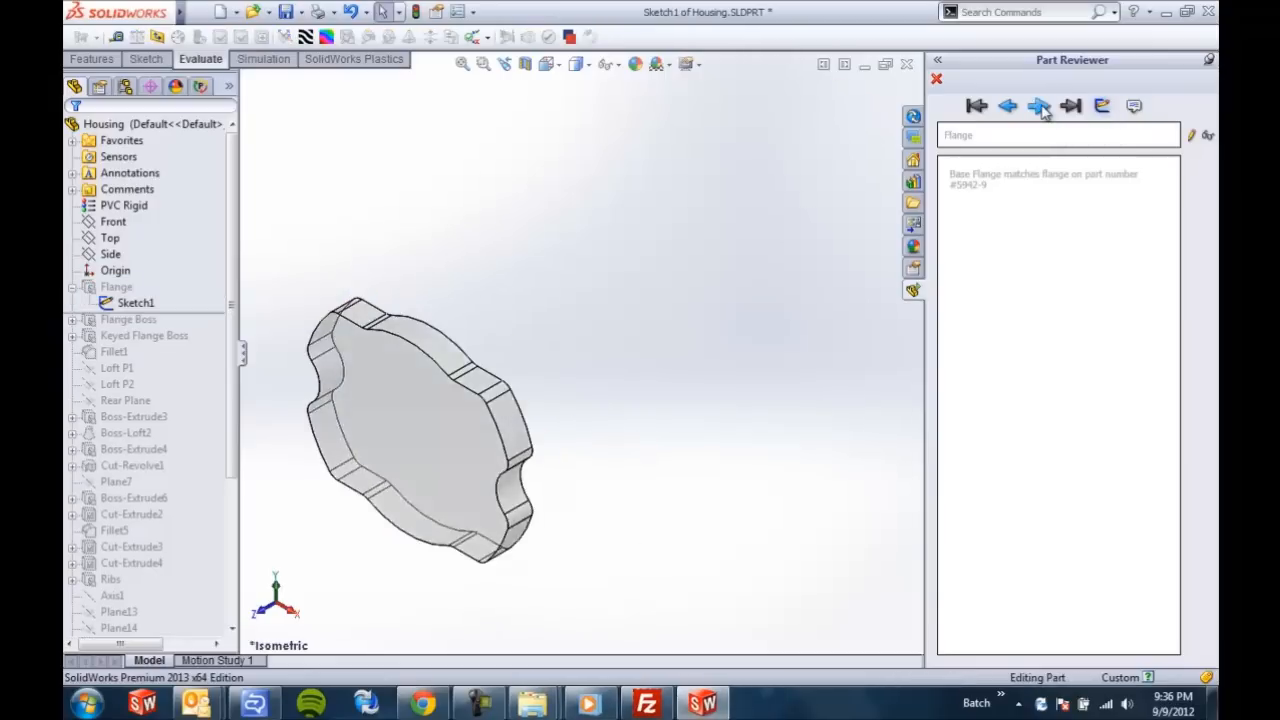
click(1039, 106)
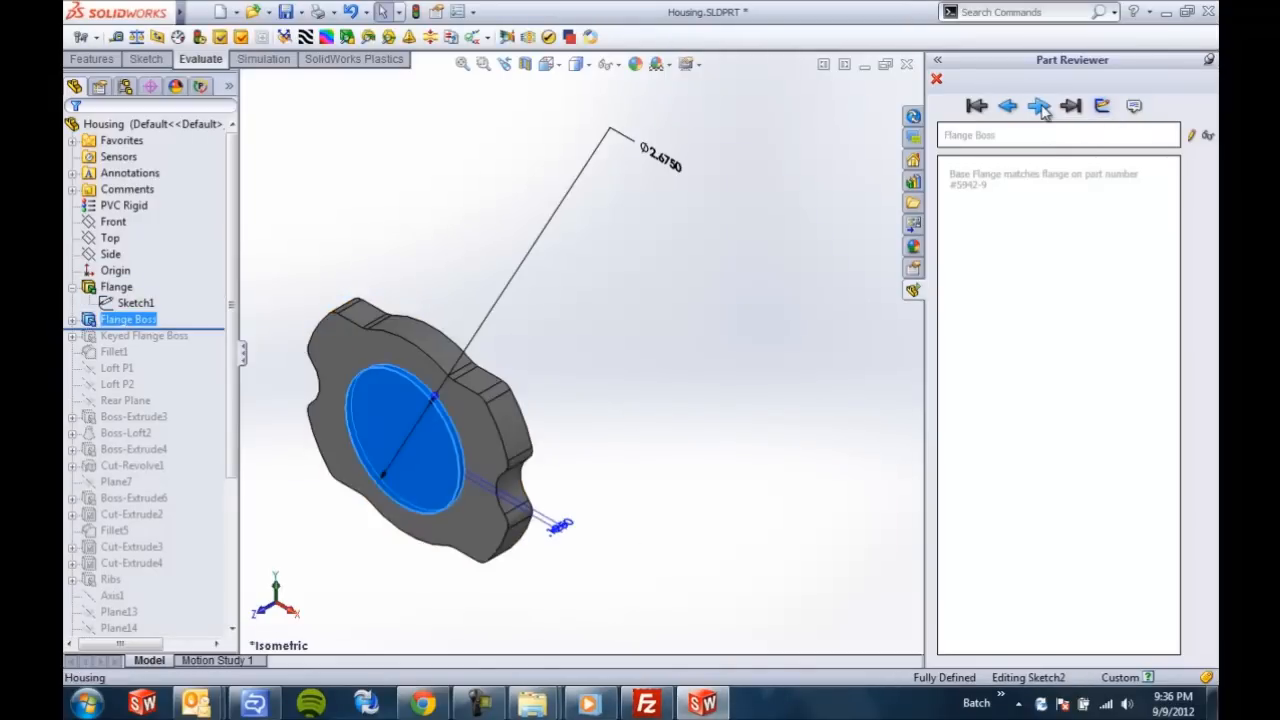
click(1039, 106)
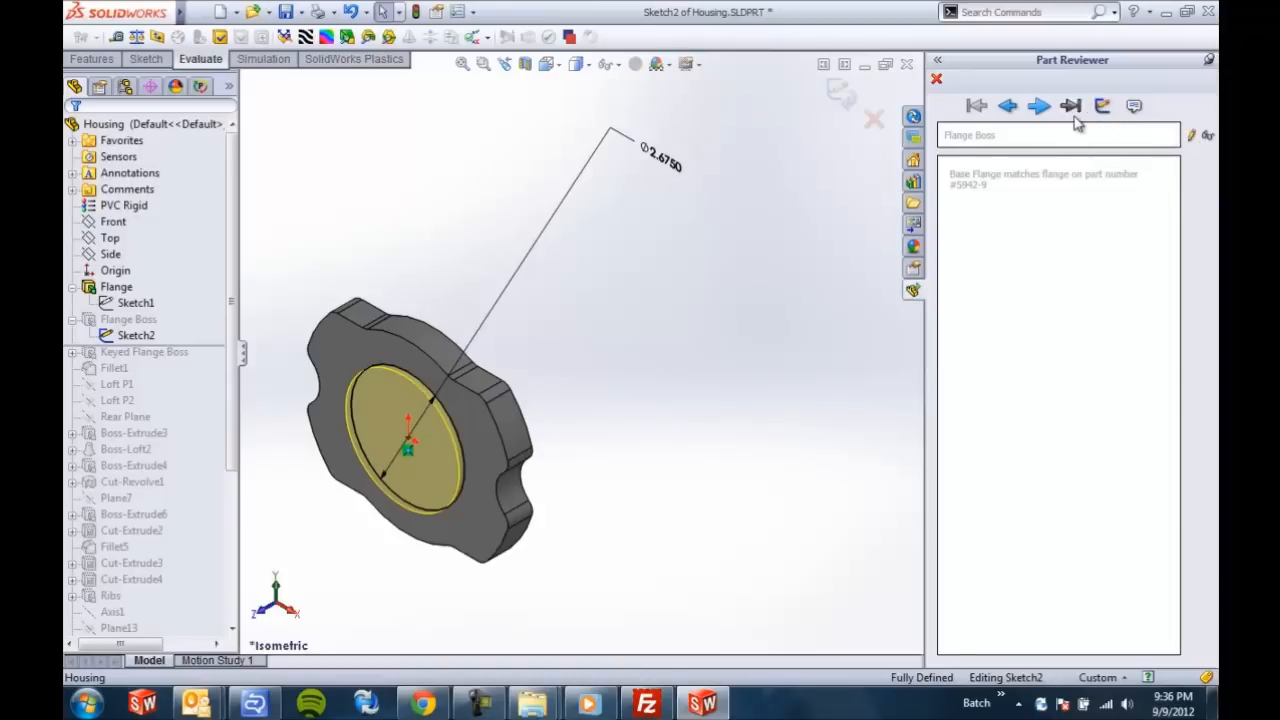
Step through Keyed Flange Boss, Fillet1 and Boss-Extrude3 to reach Cut-Revolve1
click(1039, 106)
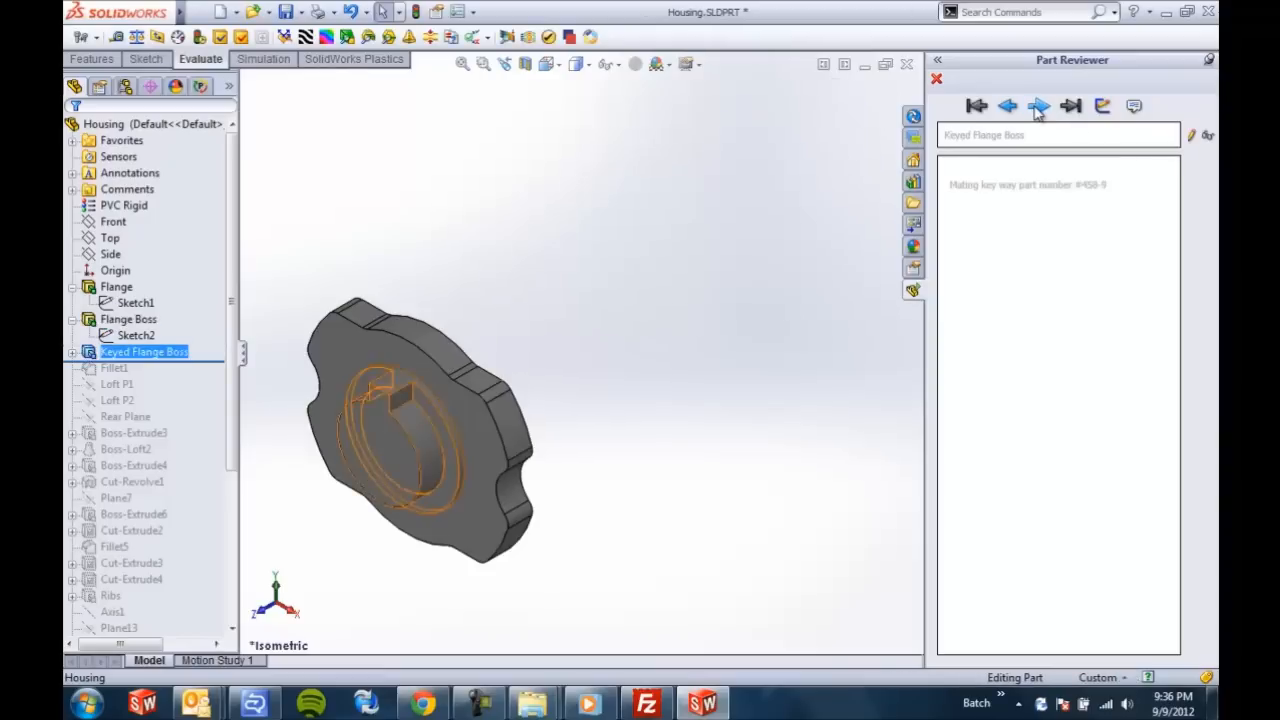
click(1039, 106)
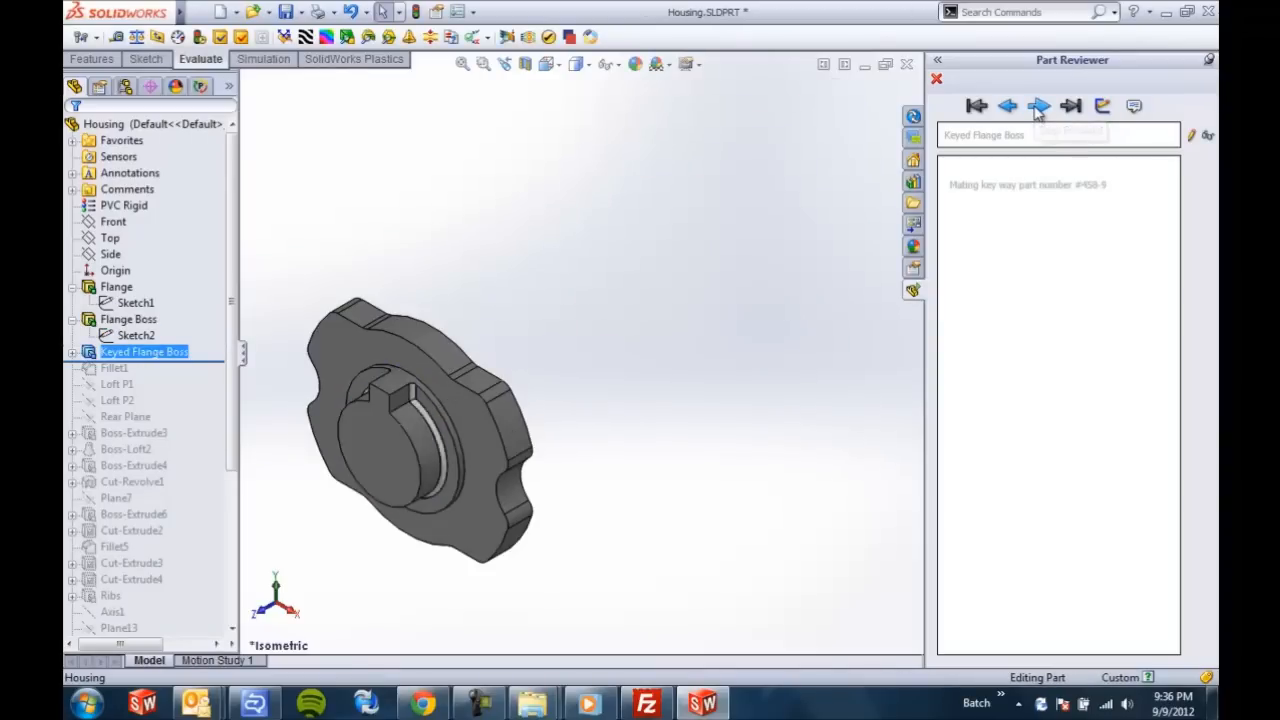
click(1039, 106)
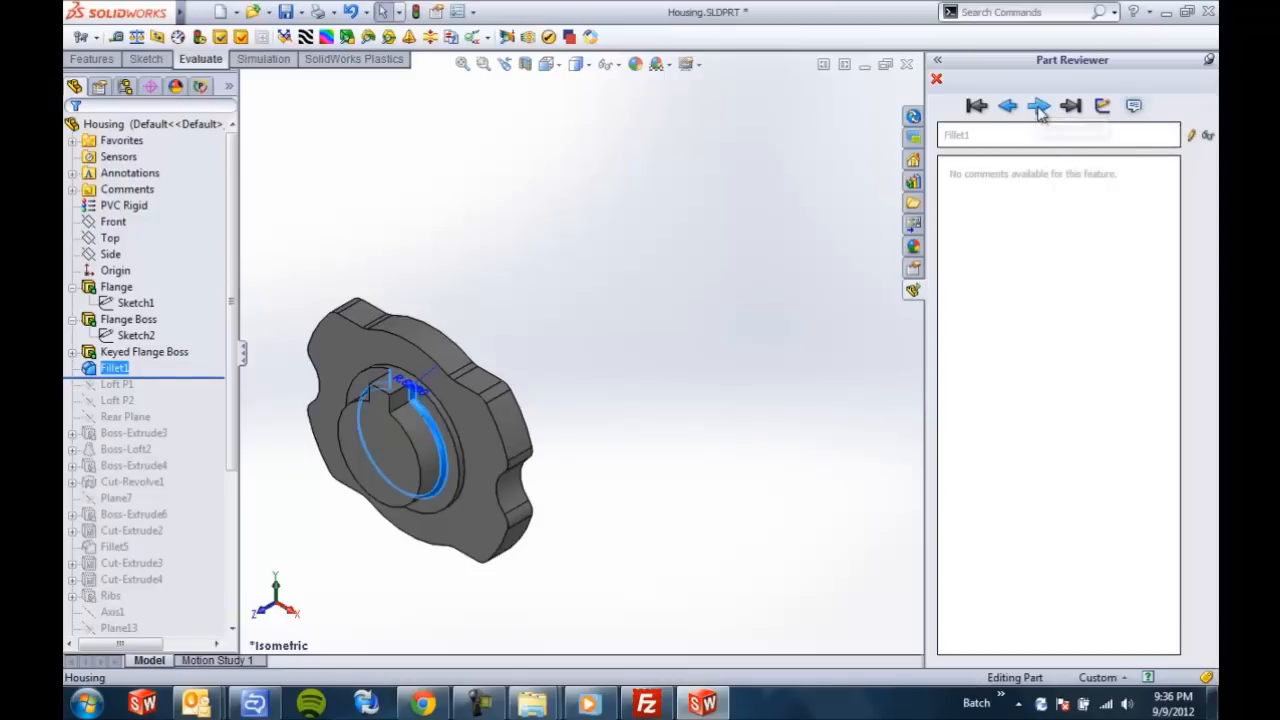
click(1038, 106)
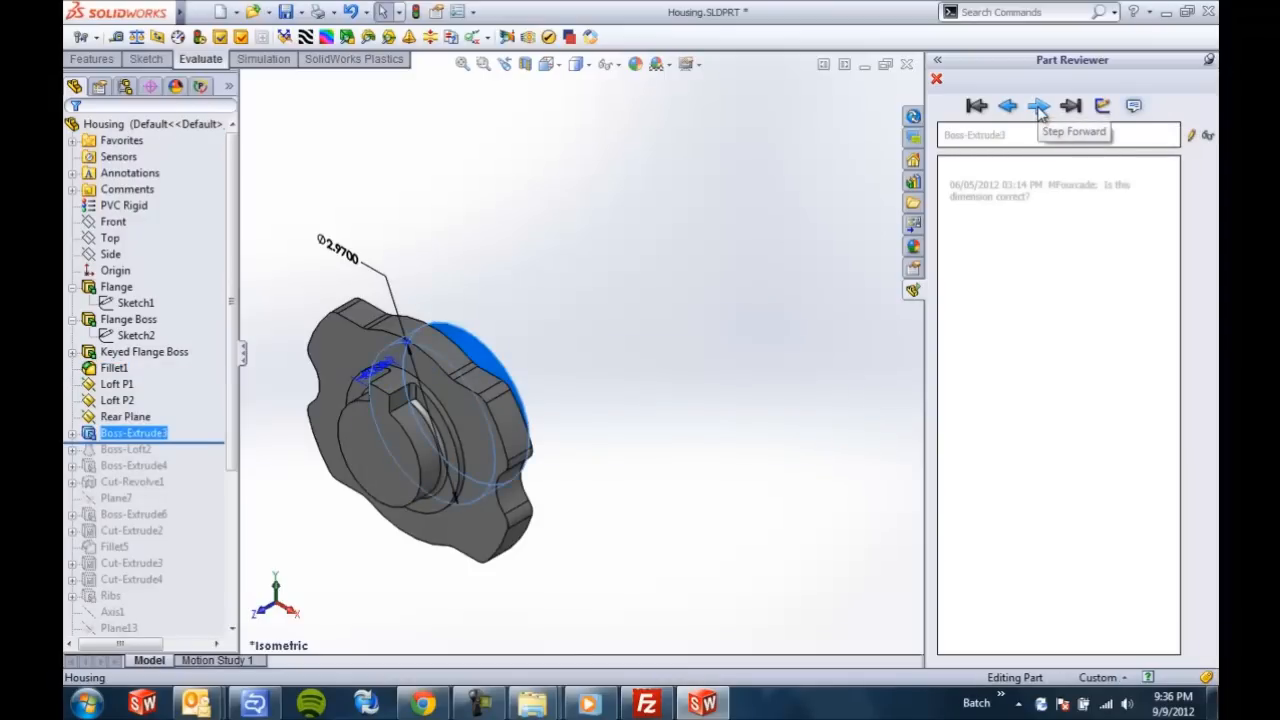
click(1038, 106)
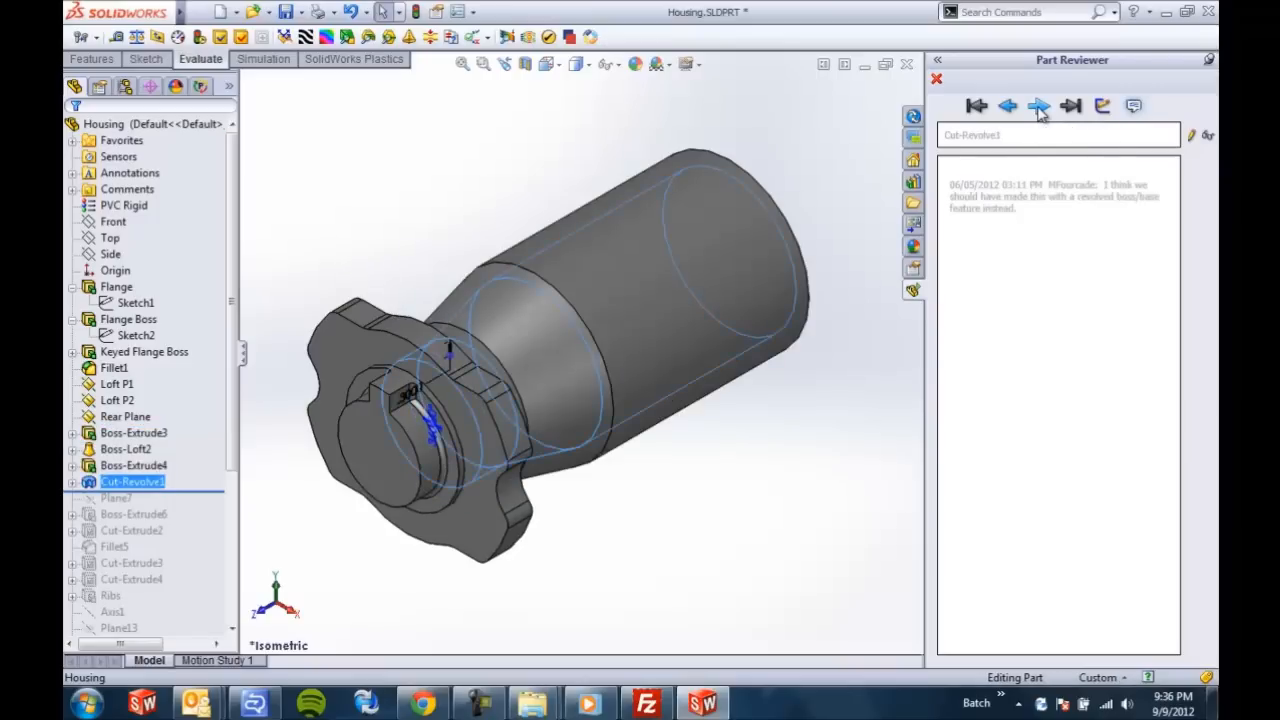
mouse_move(1038, 106)
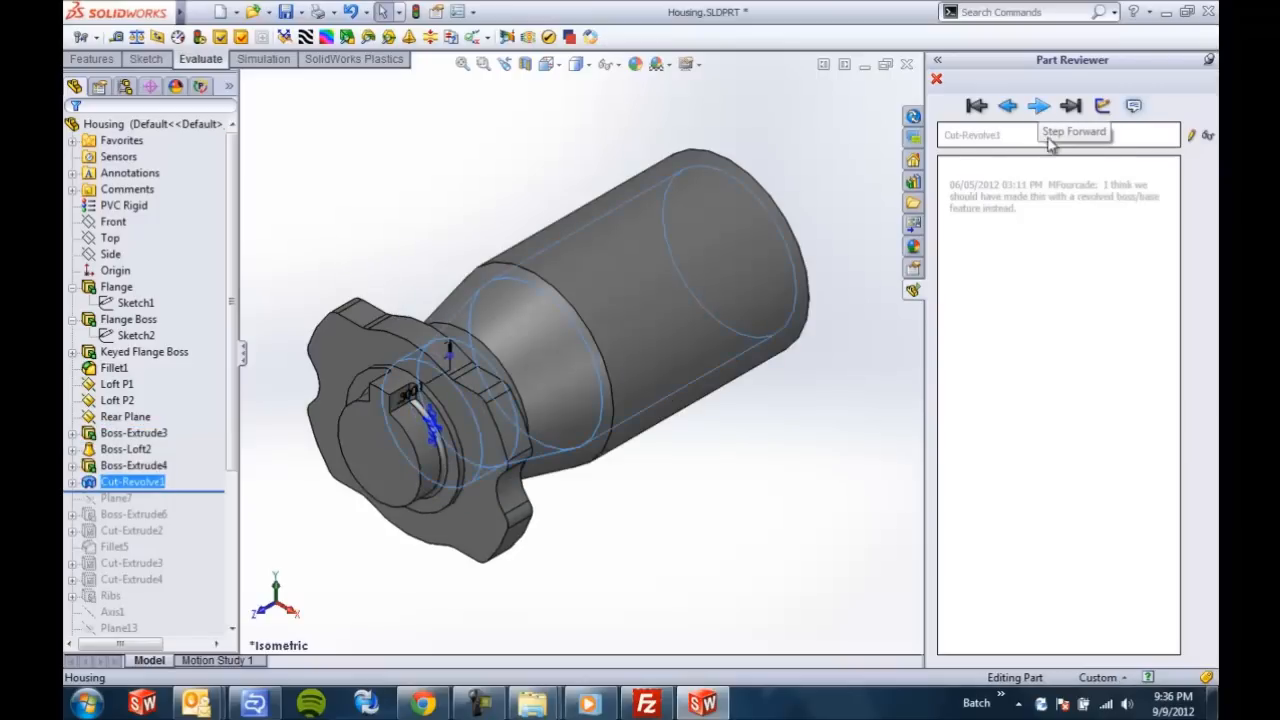
mouse_move(1192, 137)
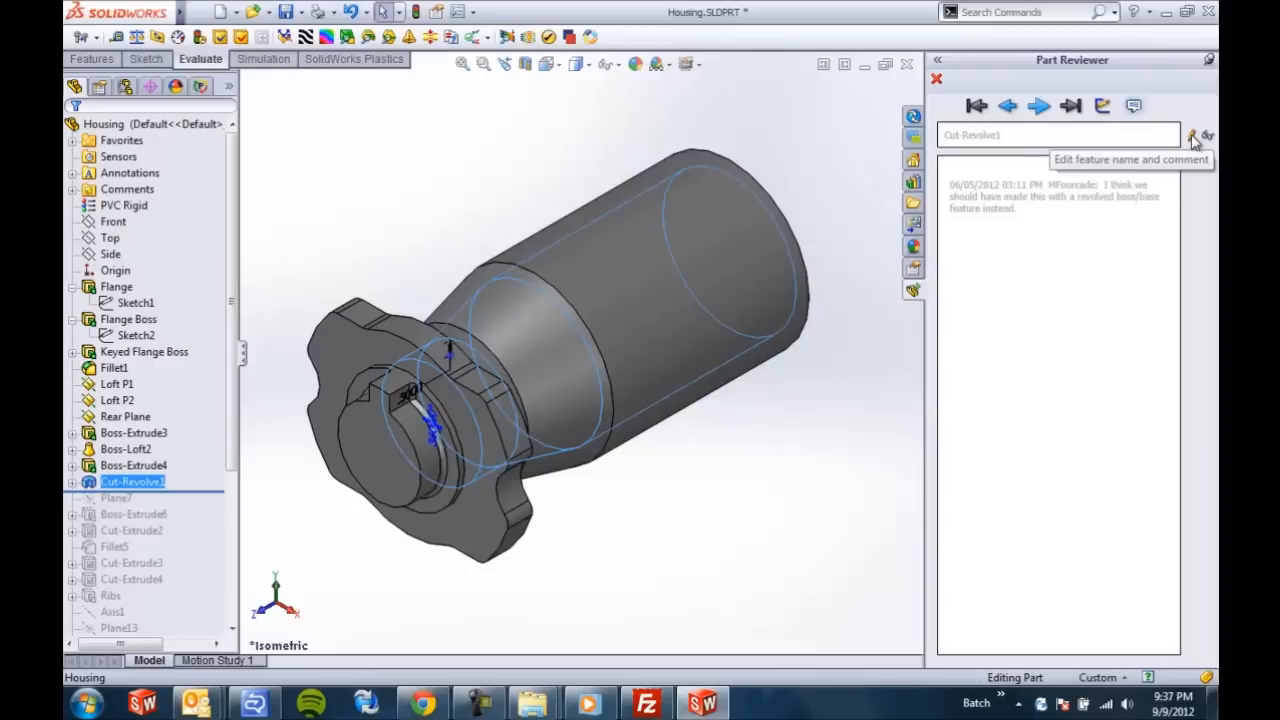
Add a date-stamped comment to Cut-Revolve1, then right-click the Housing part in the tree
click(1192, 136)
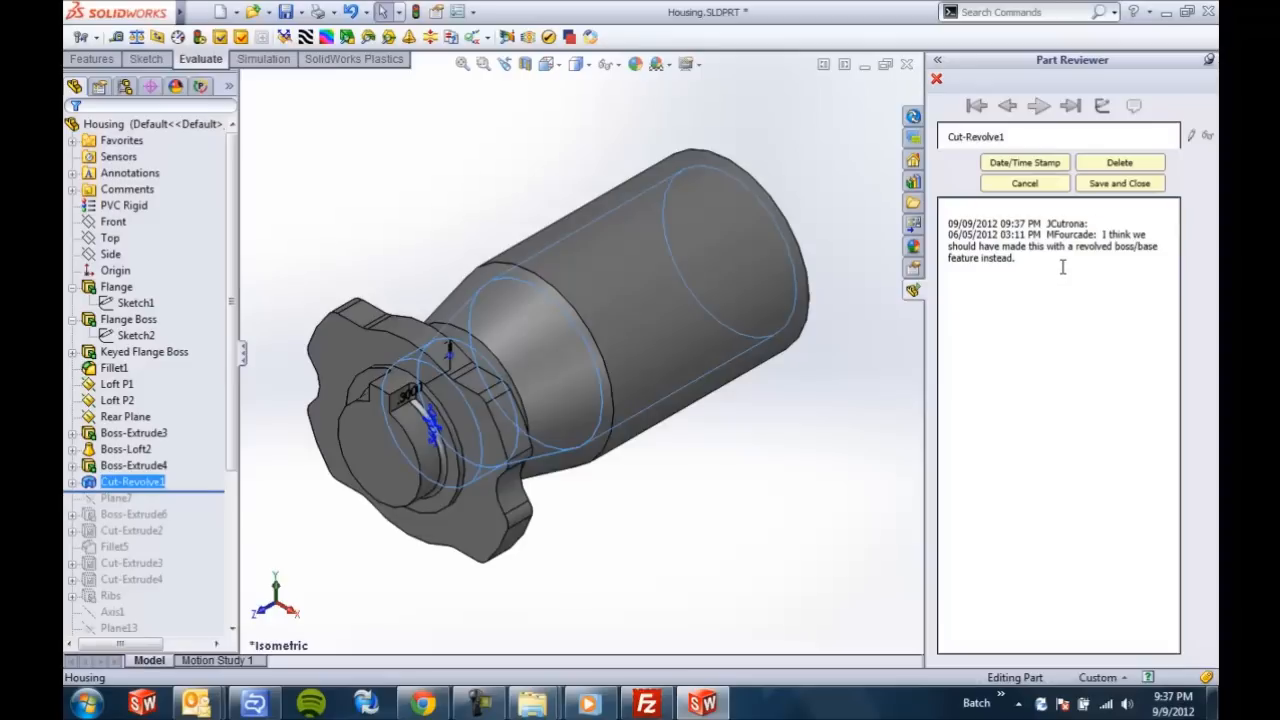
click(125, 416)
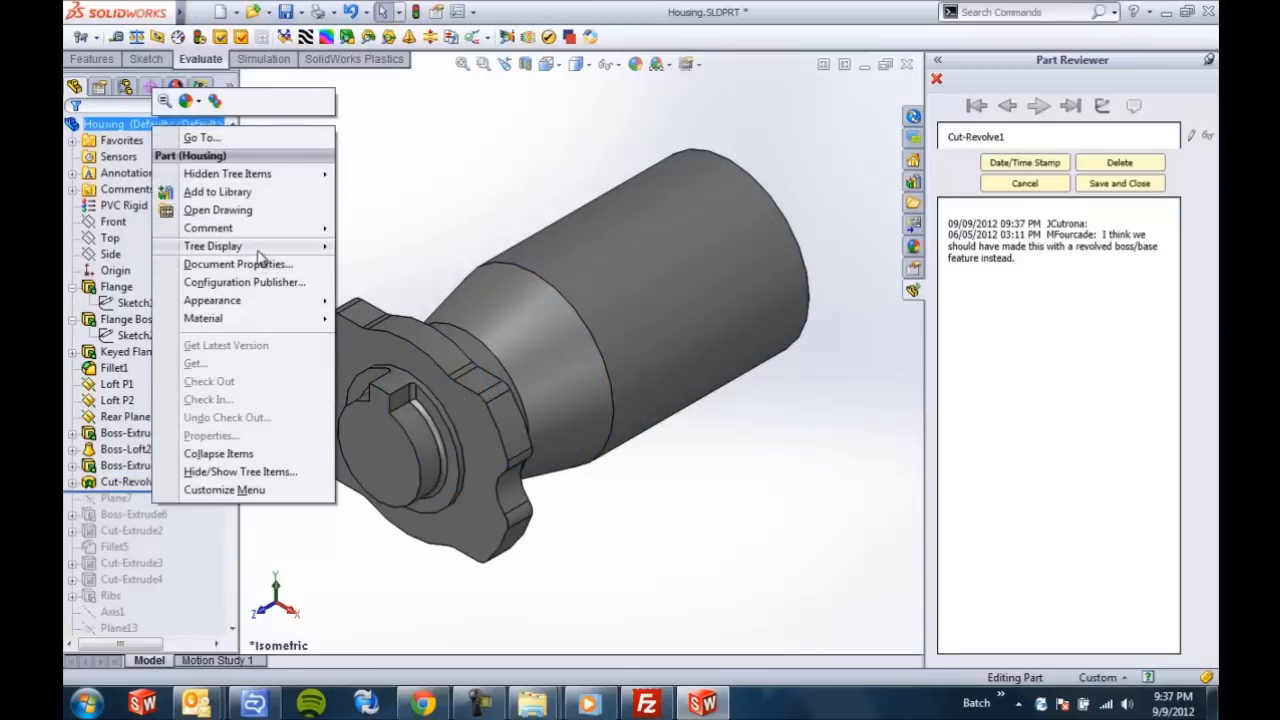
Switch the feature tree to Show Flat Tree View
click(430, 253)
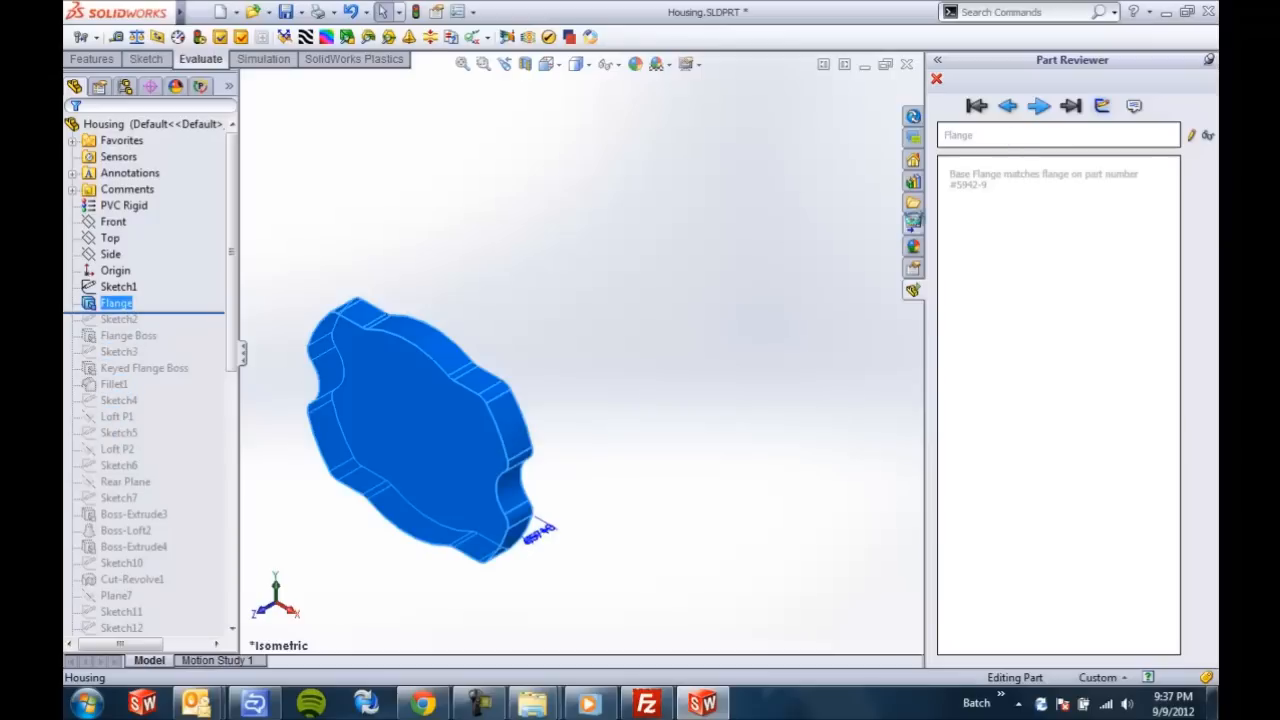
Step forward through Sketch2, Flange Boss, Sketch3, Keyed Flange Boss and Fillet1
click(1038, 106)
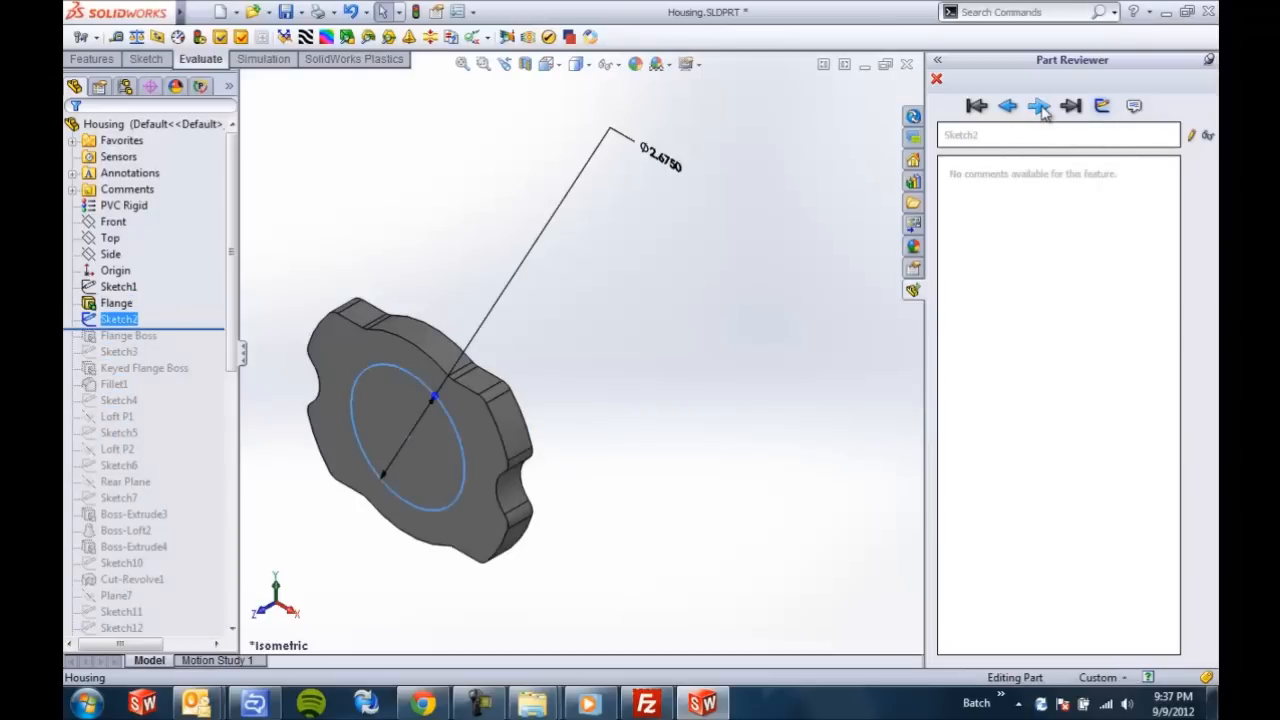
click(1038, 106)
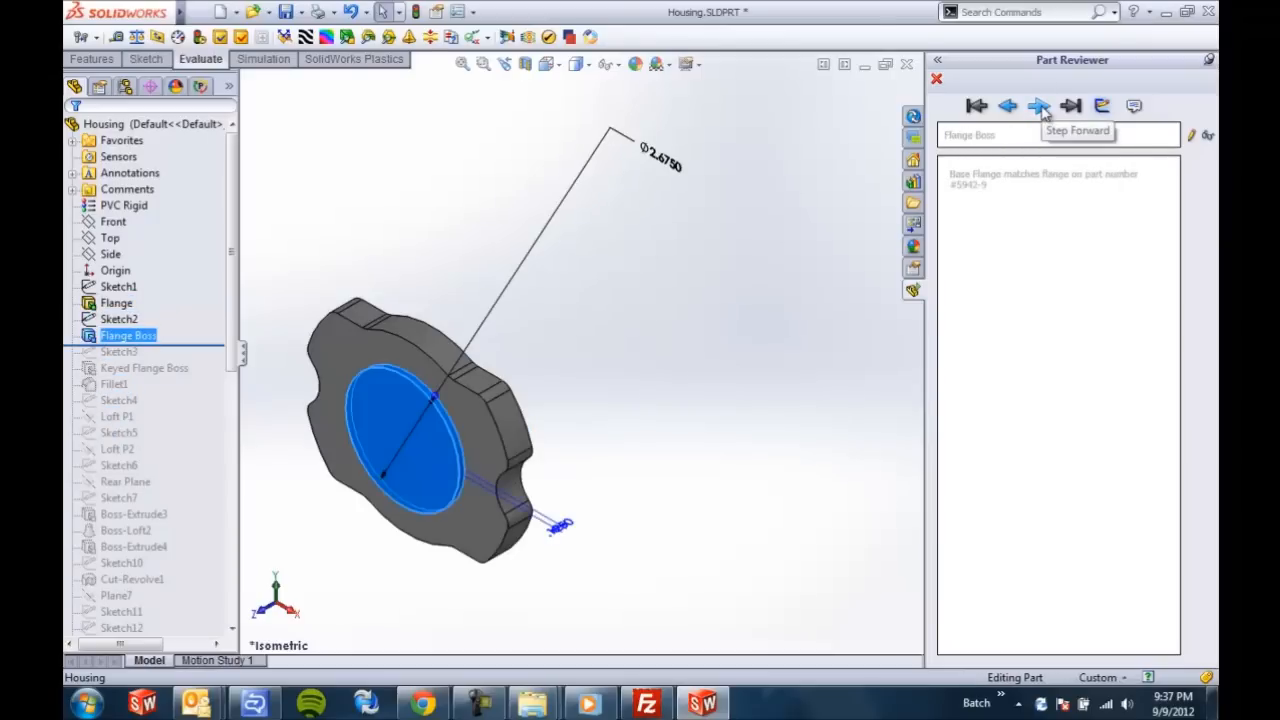
click(1038, 106)
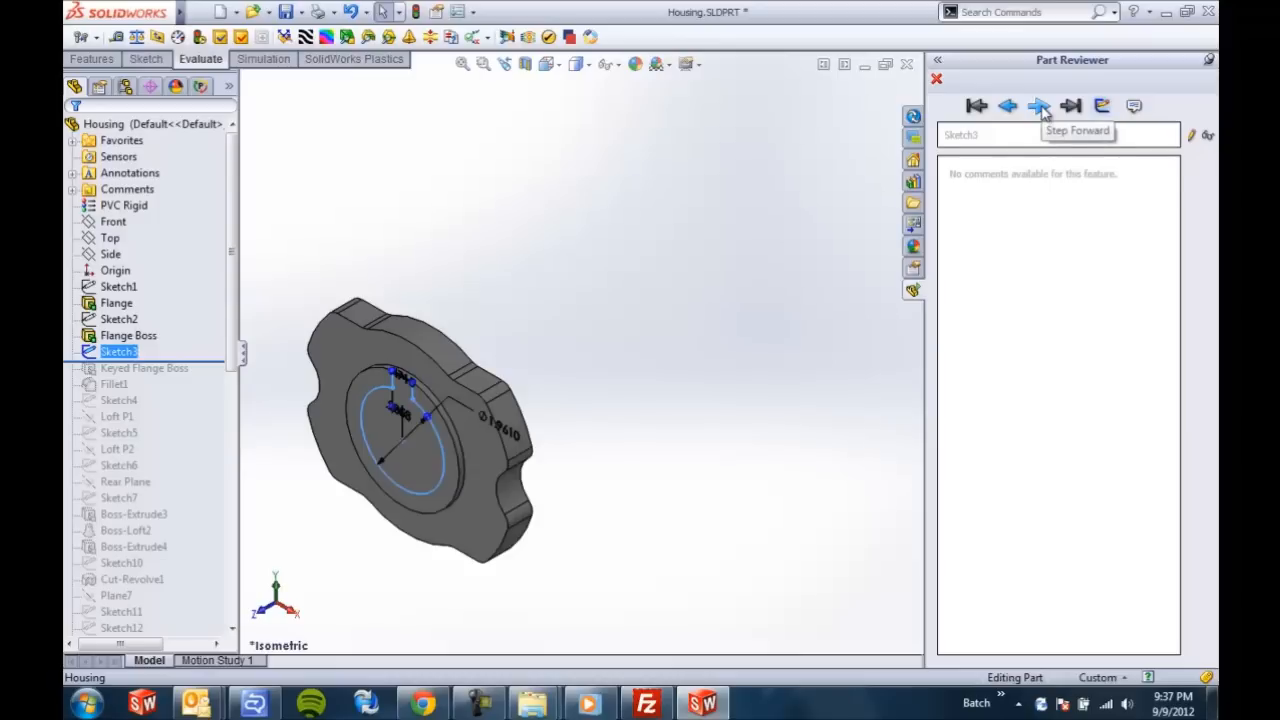
click(1039, 106)
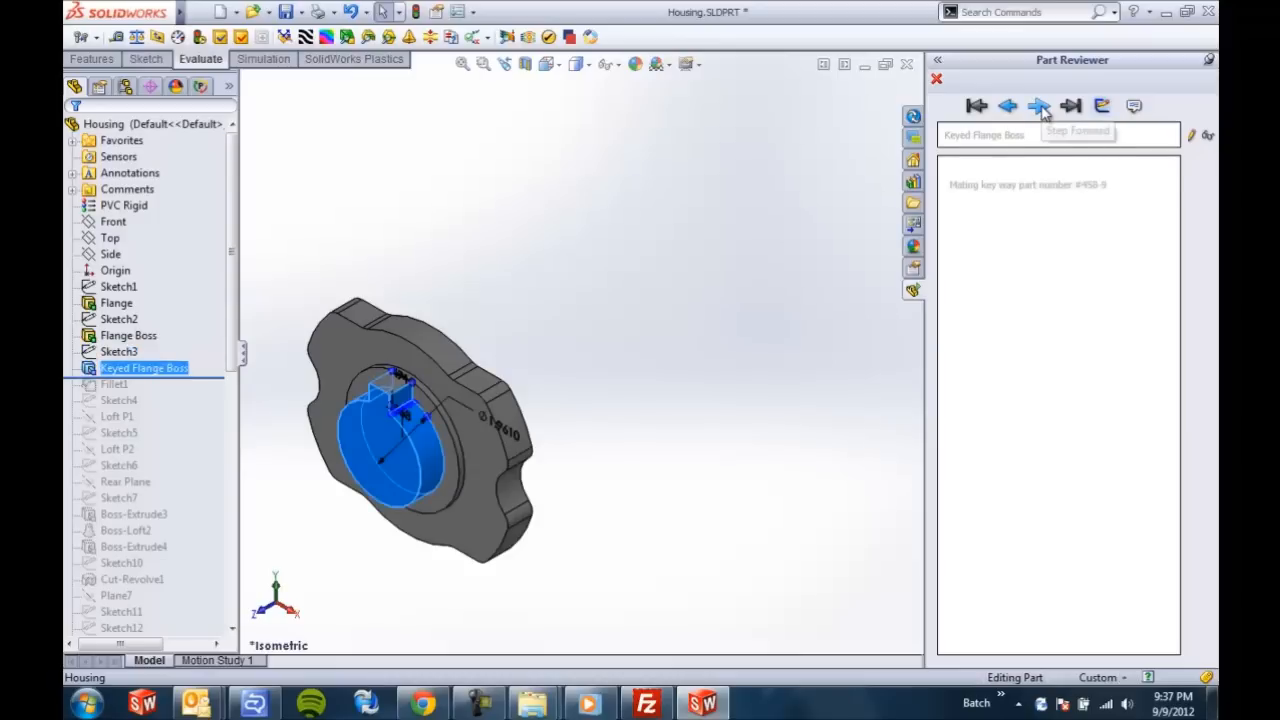
click(1039, 106)
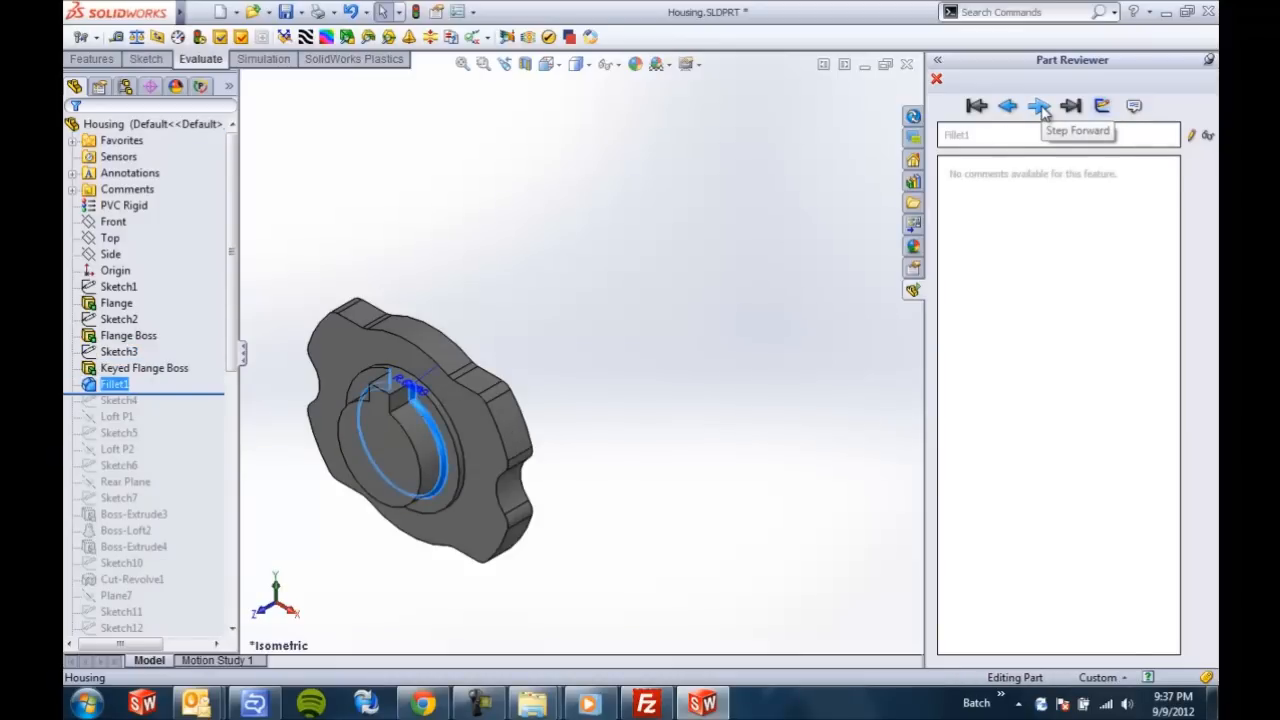
Step through Sketch4, Loft P1 and Sketch5, then jump to the final Flange Holes feature
click(1039, 106)
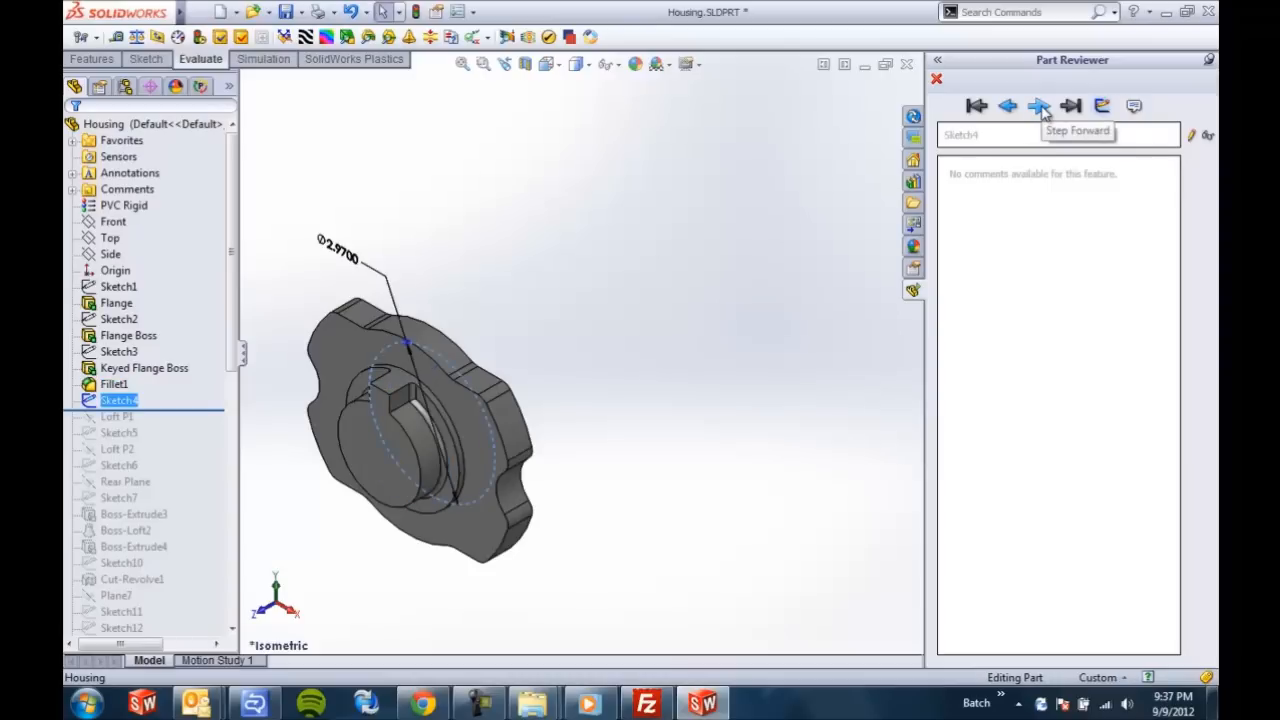
click(1038, 106)
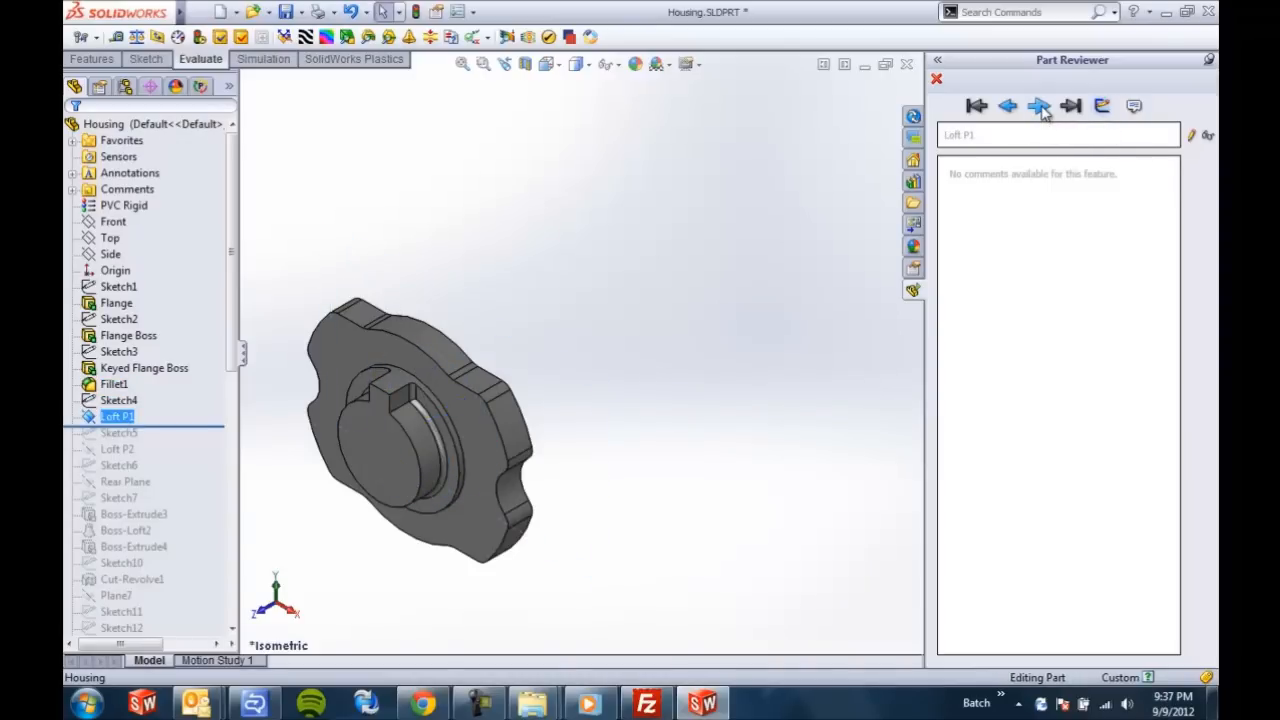
click(1038, 106)
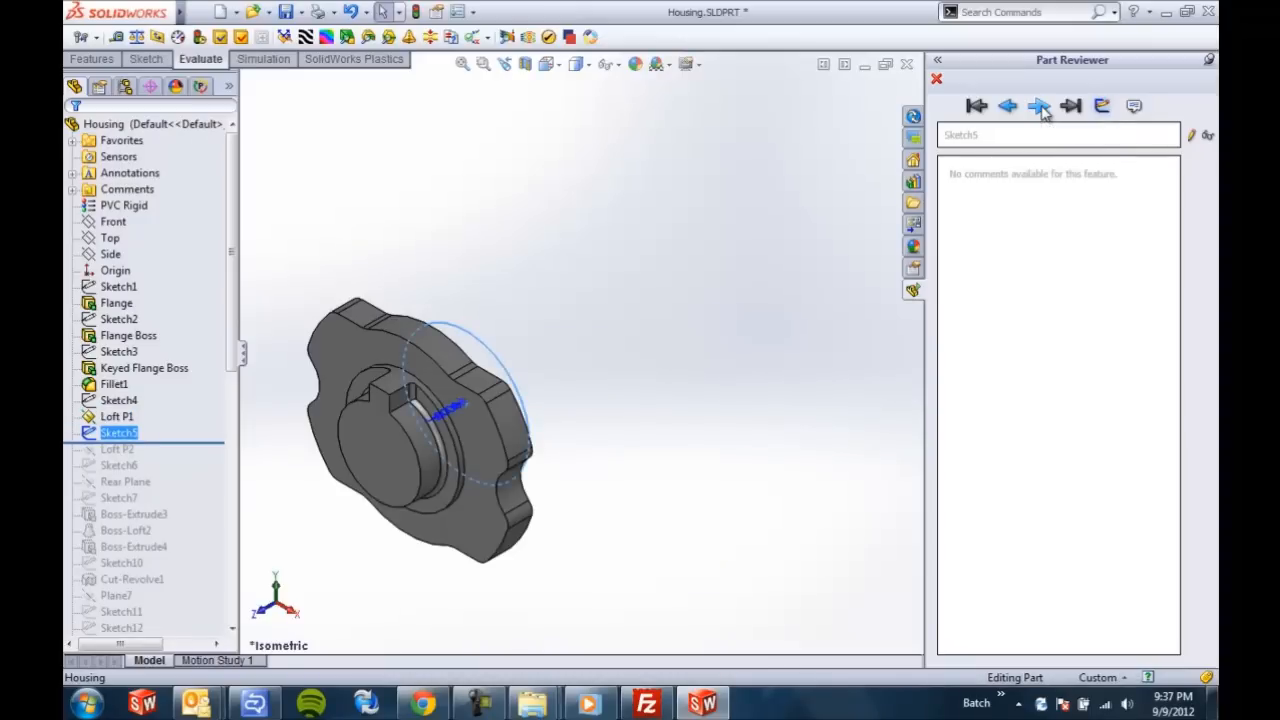
click(1070, 106)
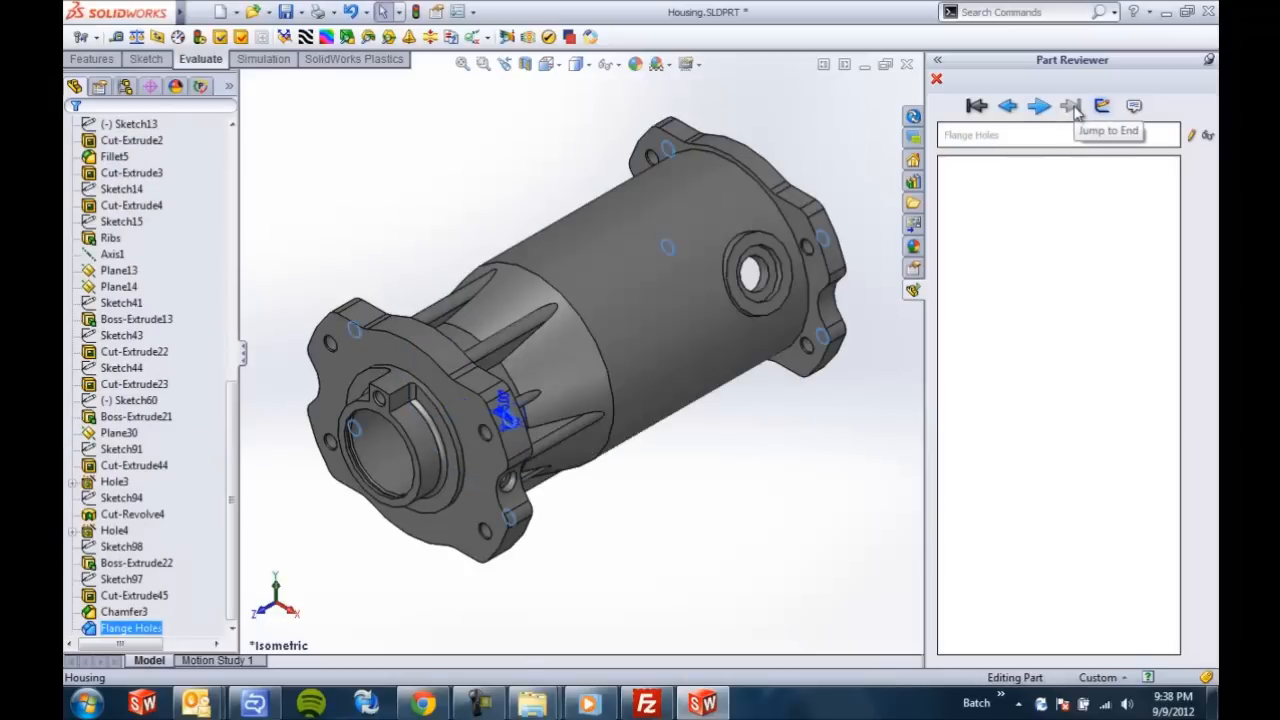